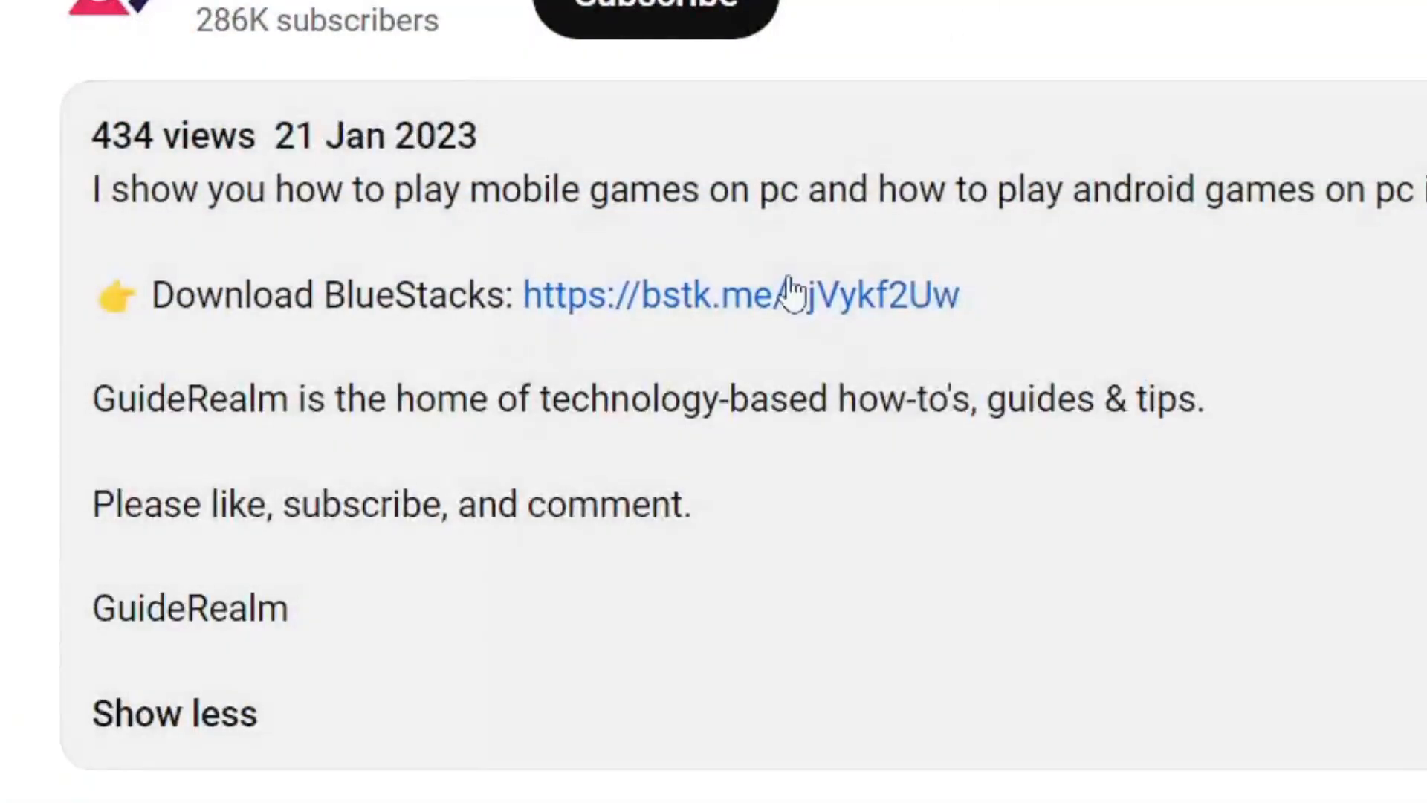
# Scroll the video description down to the 'Download BlueStacks' bstk.me link
pyautogui.scroll(-3)
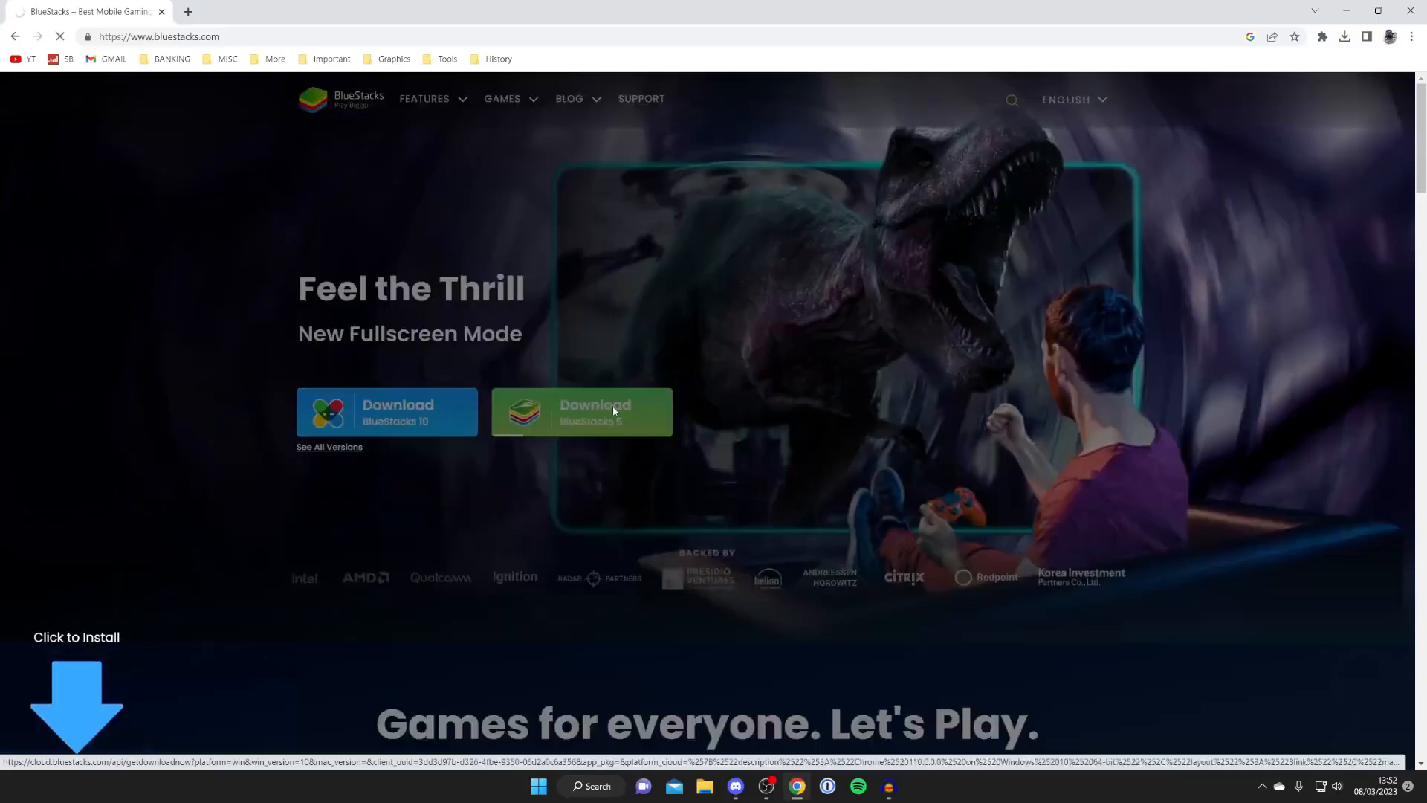
# Start the BlueStacks 5 installer download from bluestacks.com
pyautogui.click(580, 411)
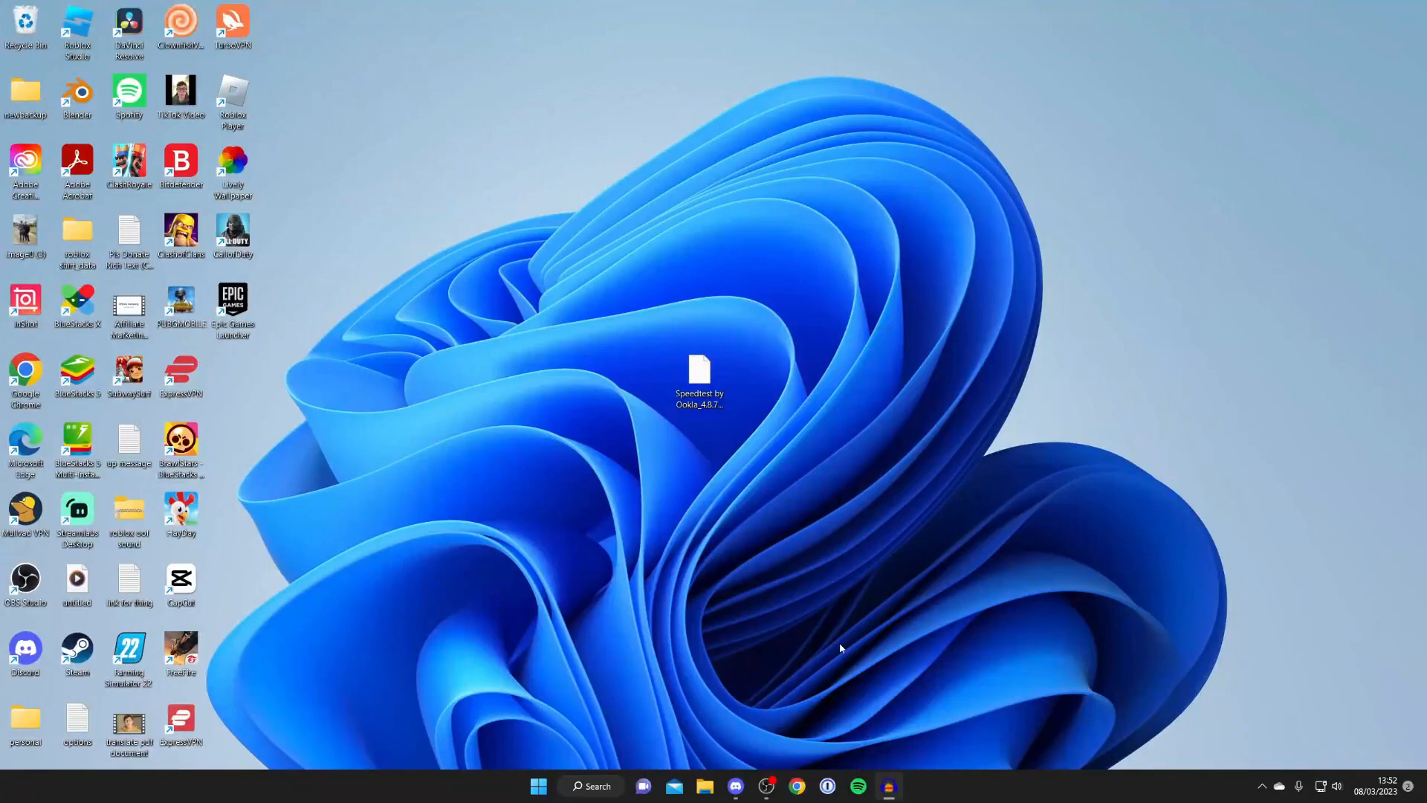
pyautogui.moveTo(704, 785)
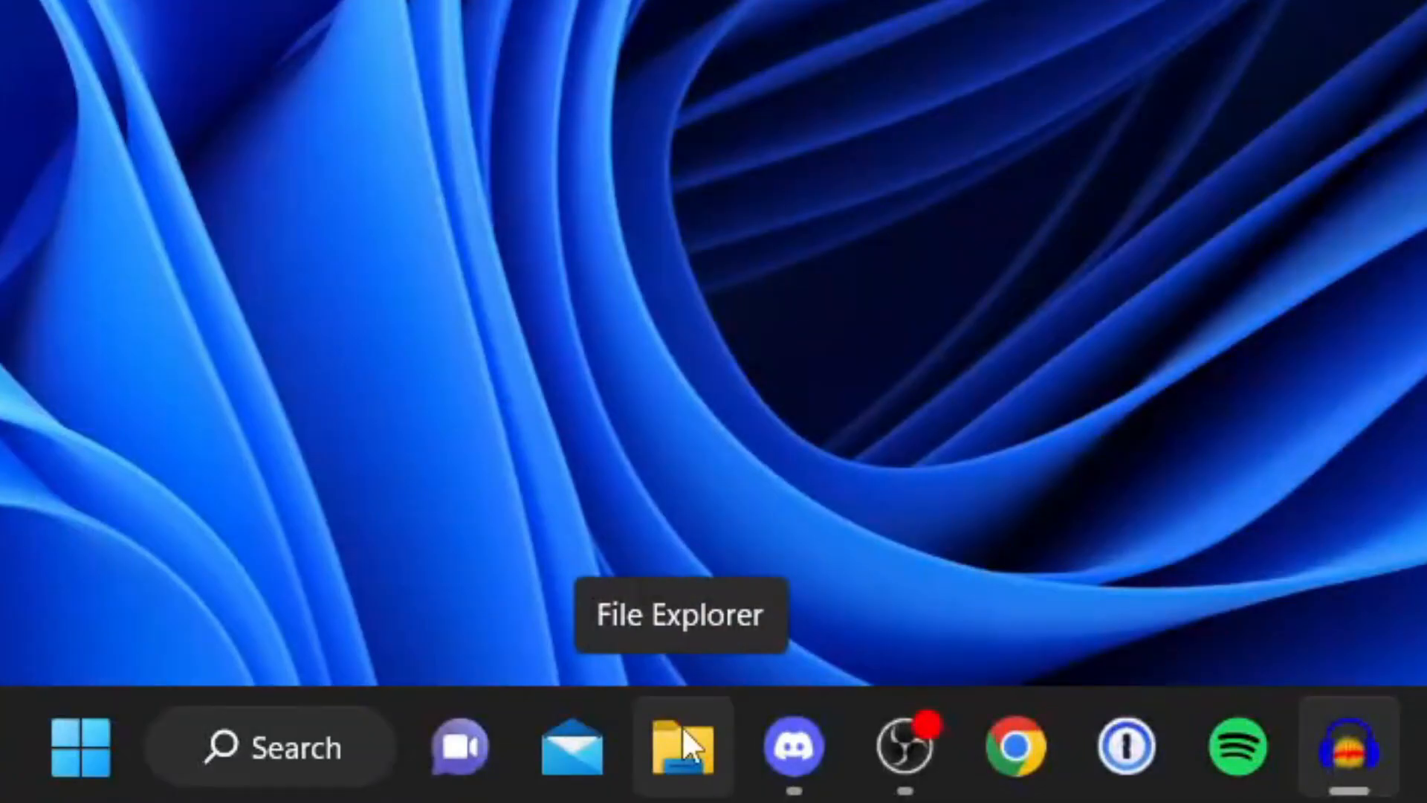
# Run BlueStacksInstaller from the Downloads folder in File Explorer
pyautogui.click(680, 746)
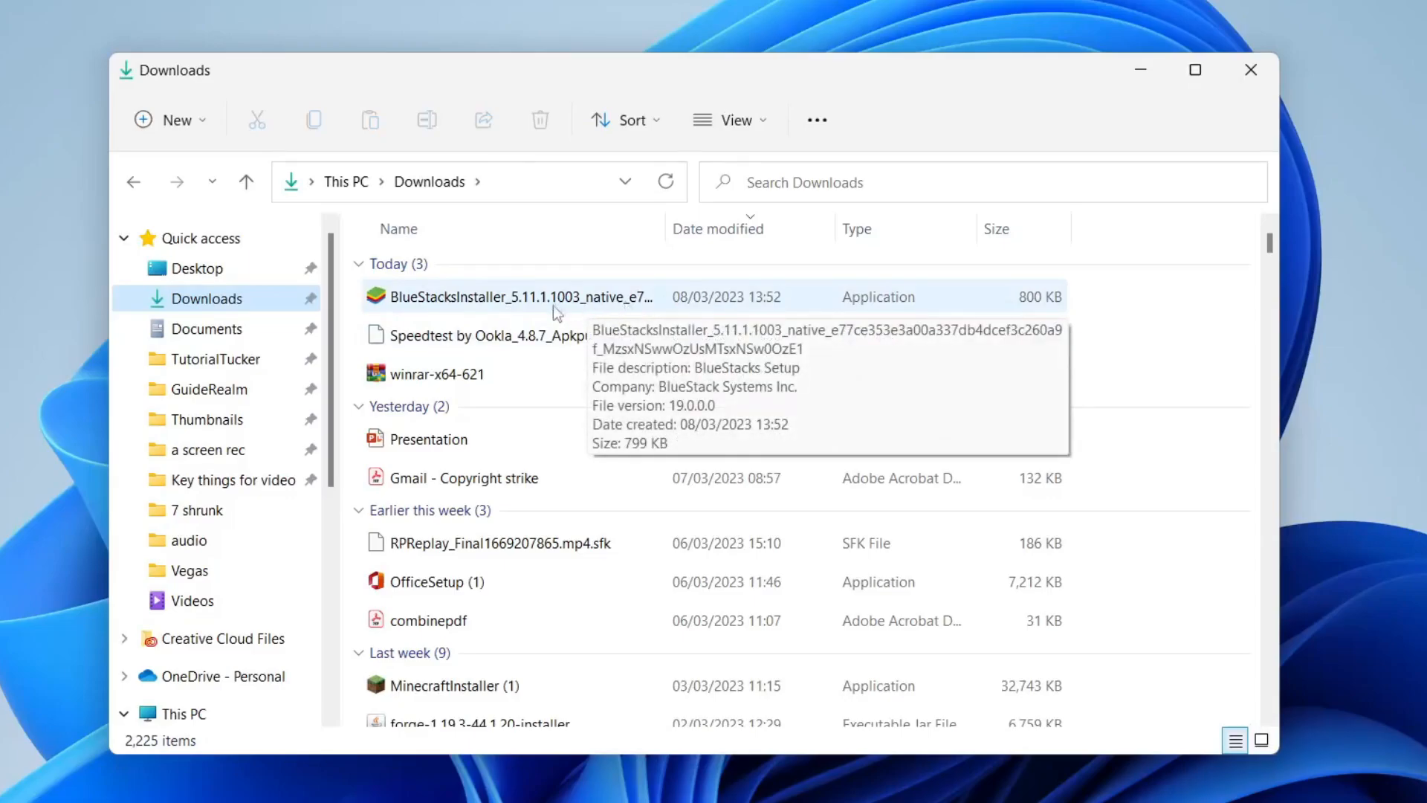
pyautogui.click(519, 297)
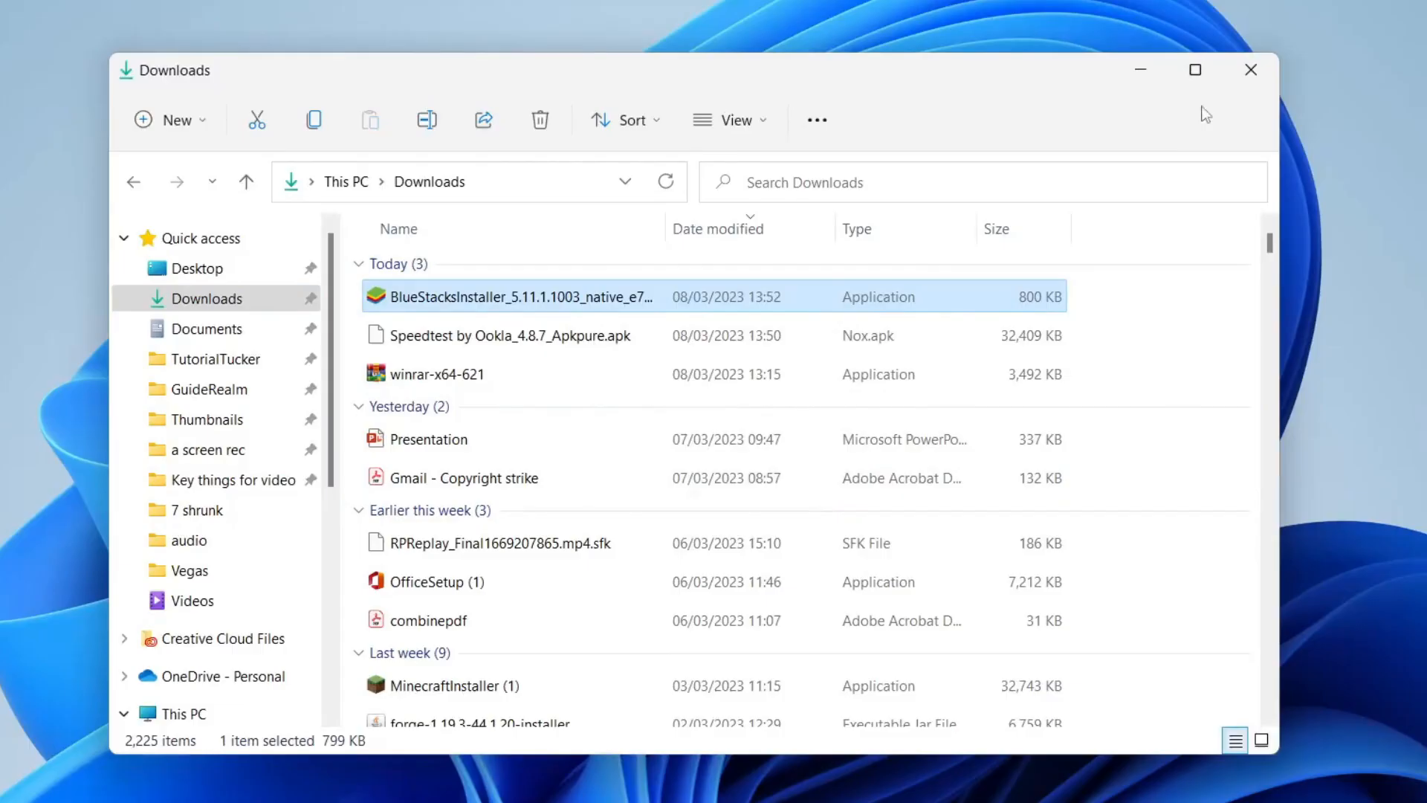
pyautogui.doubleClick(510, 296)
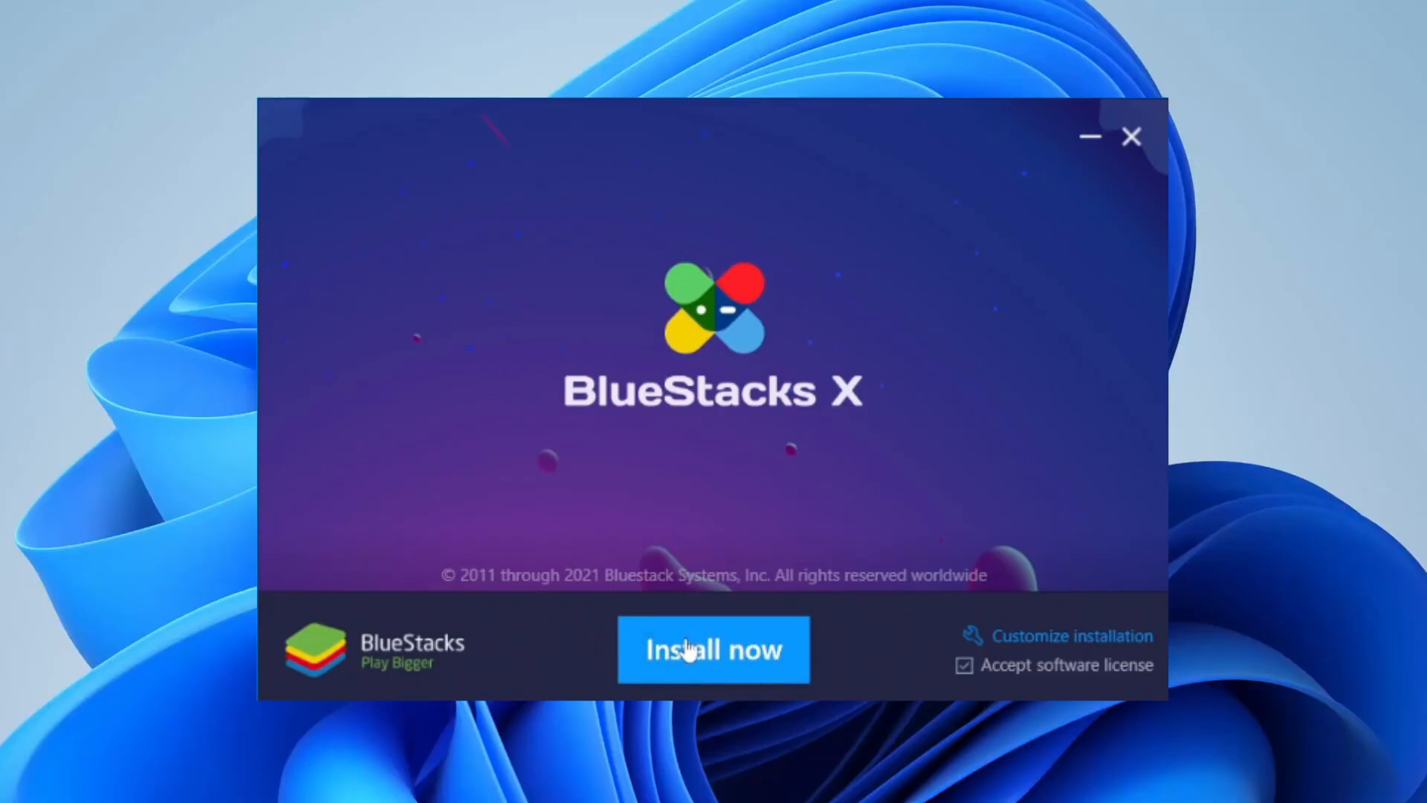
# Choose 'Install now' and let the App Player launch to its home screen
pyautogui.click(713, 650)
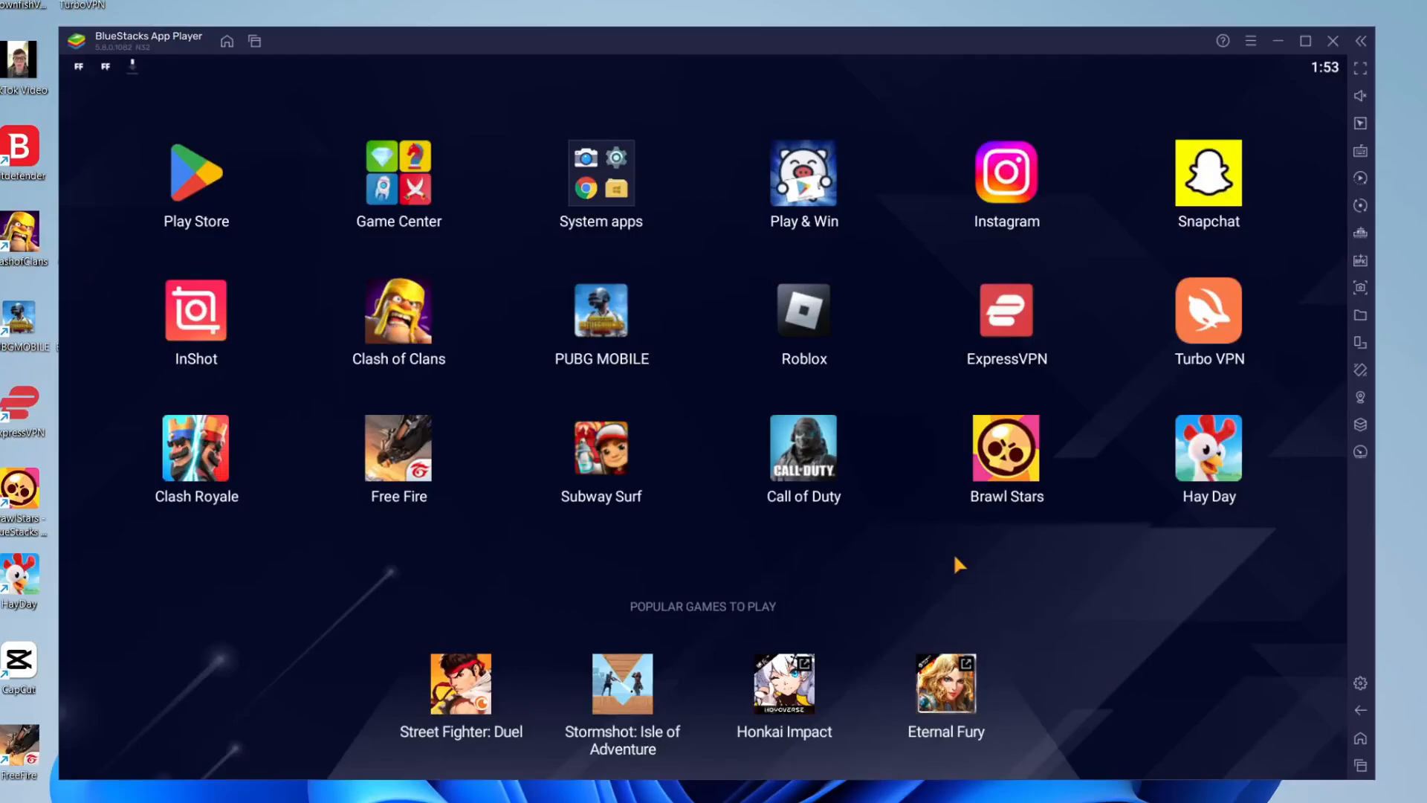
pyautogui.moveTo(612, 382)
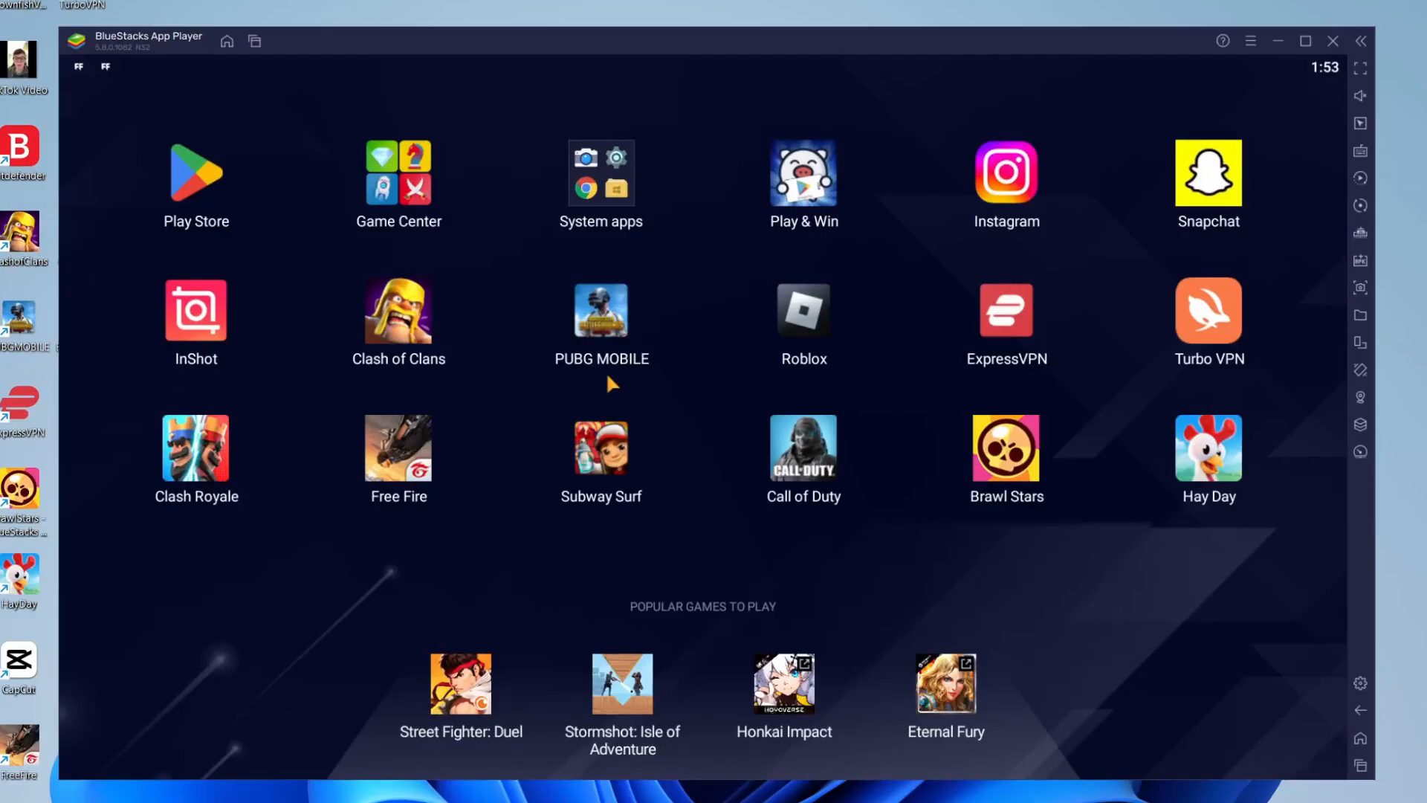
pyautogui.moveTo(691, 348)
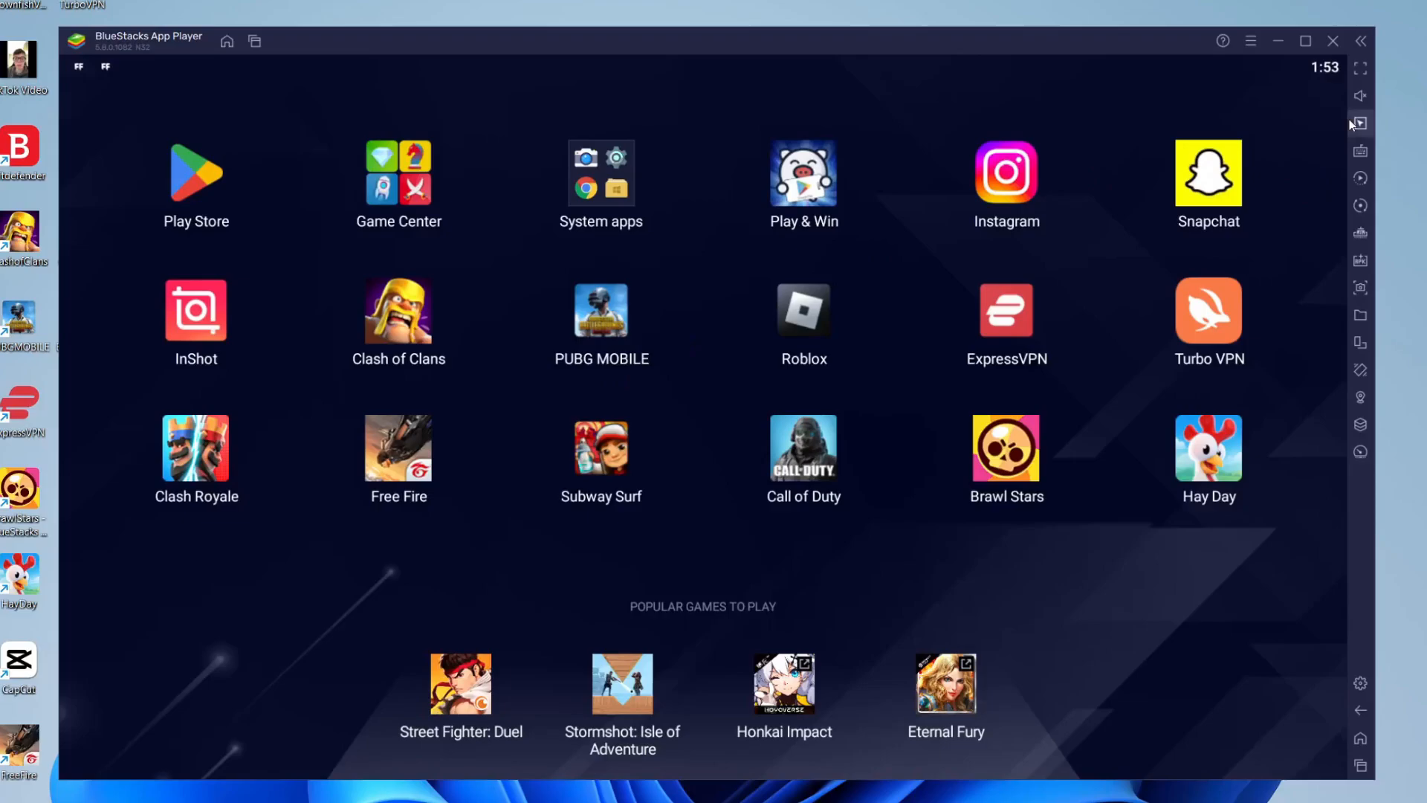
pyautogui.moveTo(1359, 260)
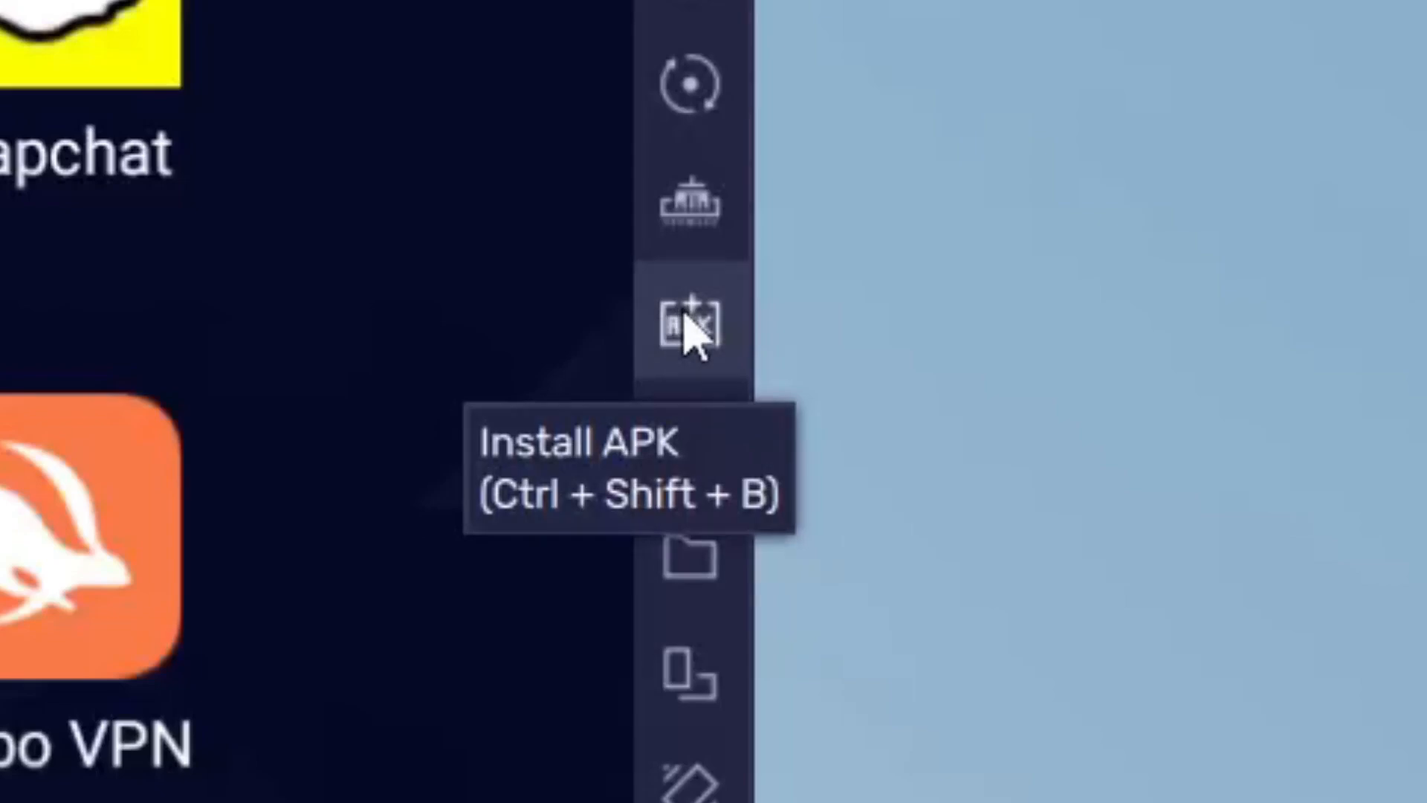
# Use the right-sidebar Install APK option to open the APK file chooser
pyautogui.click(692, 323)
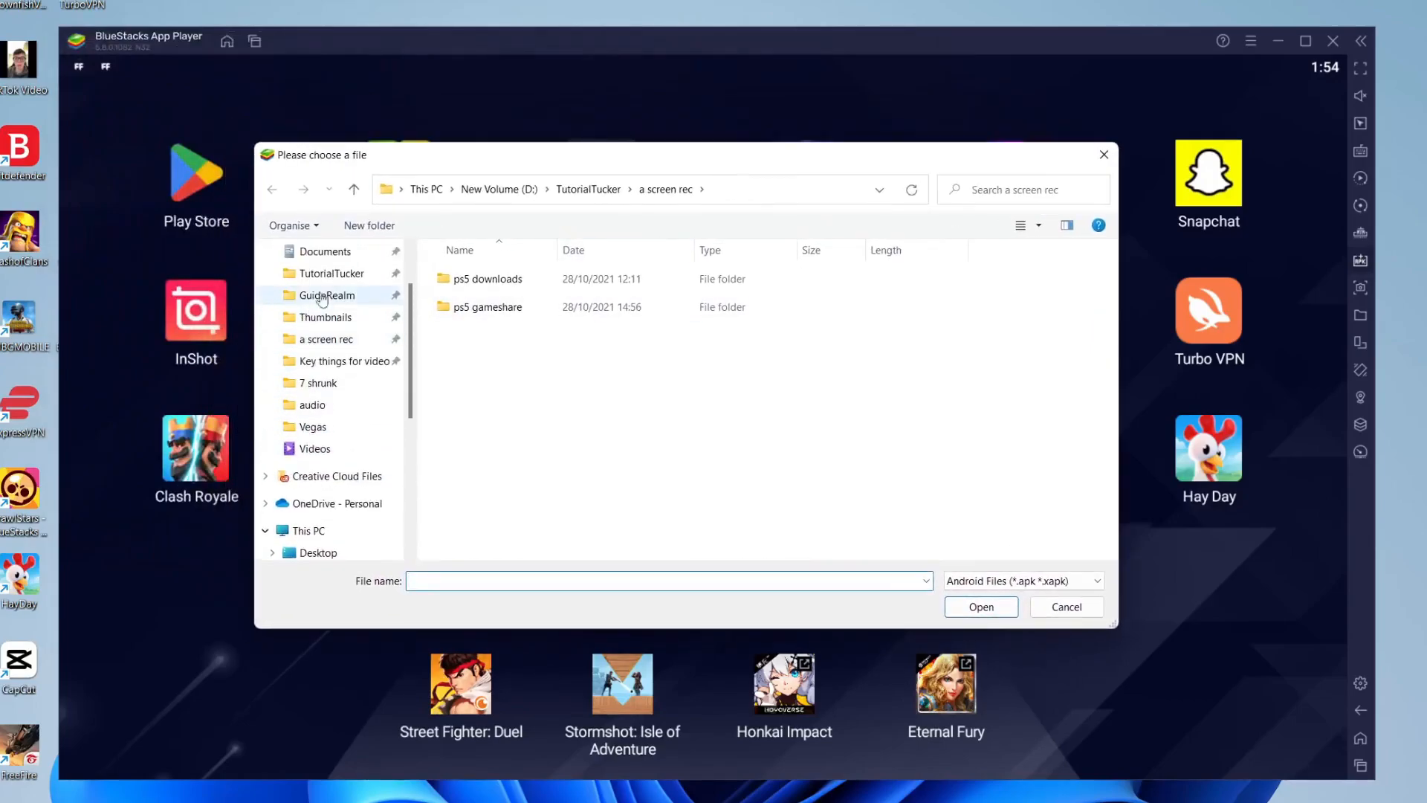
# Choose the Speedtest by Ookla APK from the Desktop and begin its installation
pyautogui.scroll(3)
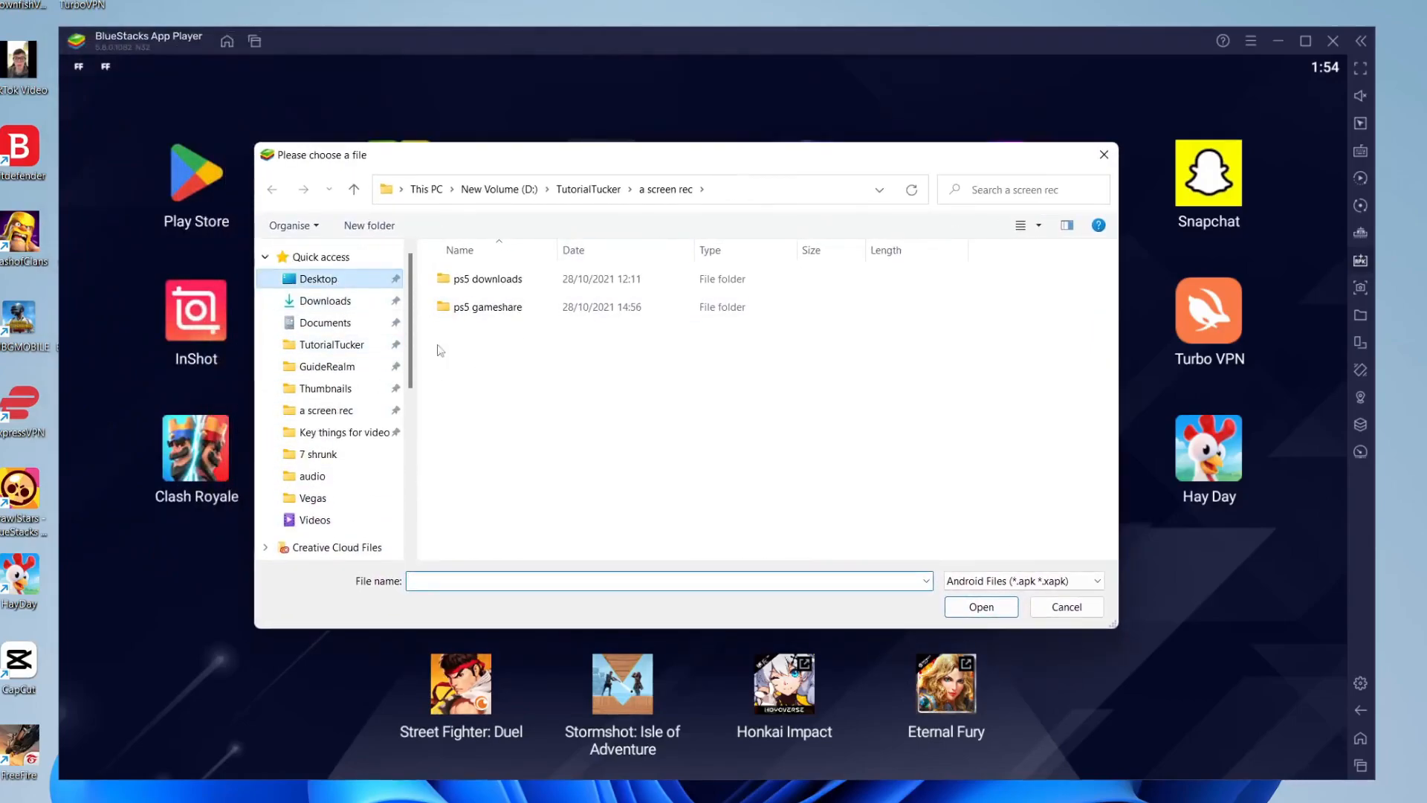
pyautogui.click(317, 278)
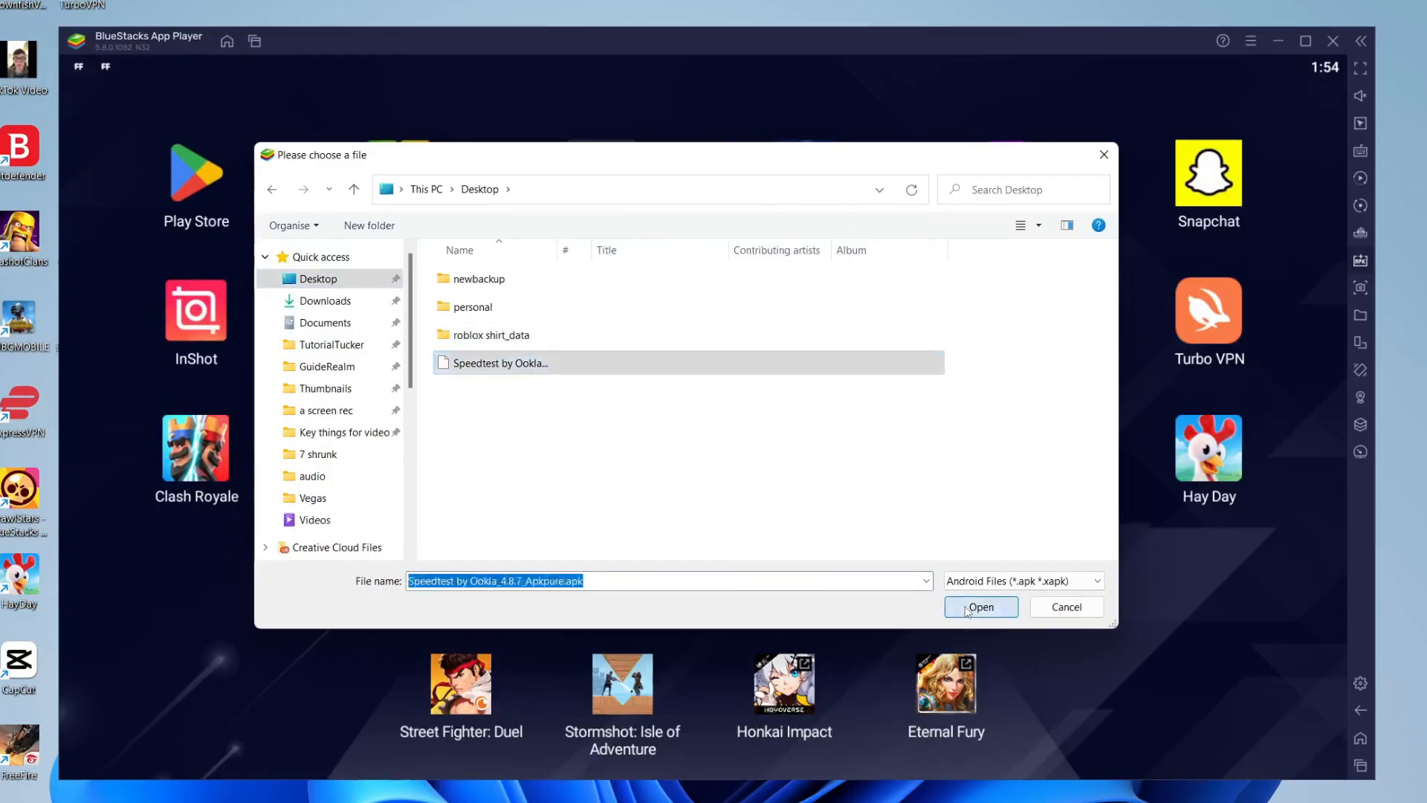
pyautogui.click(980, 607)
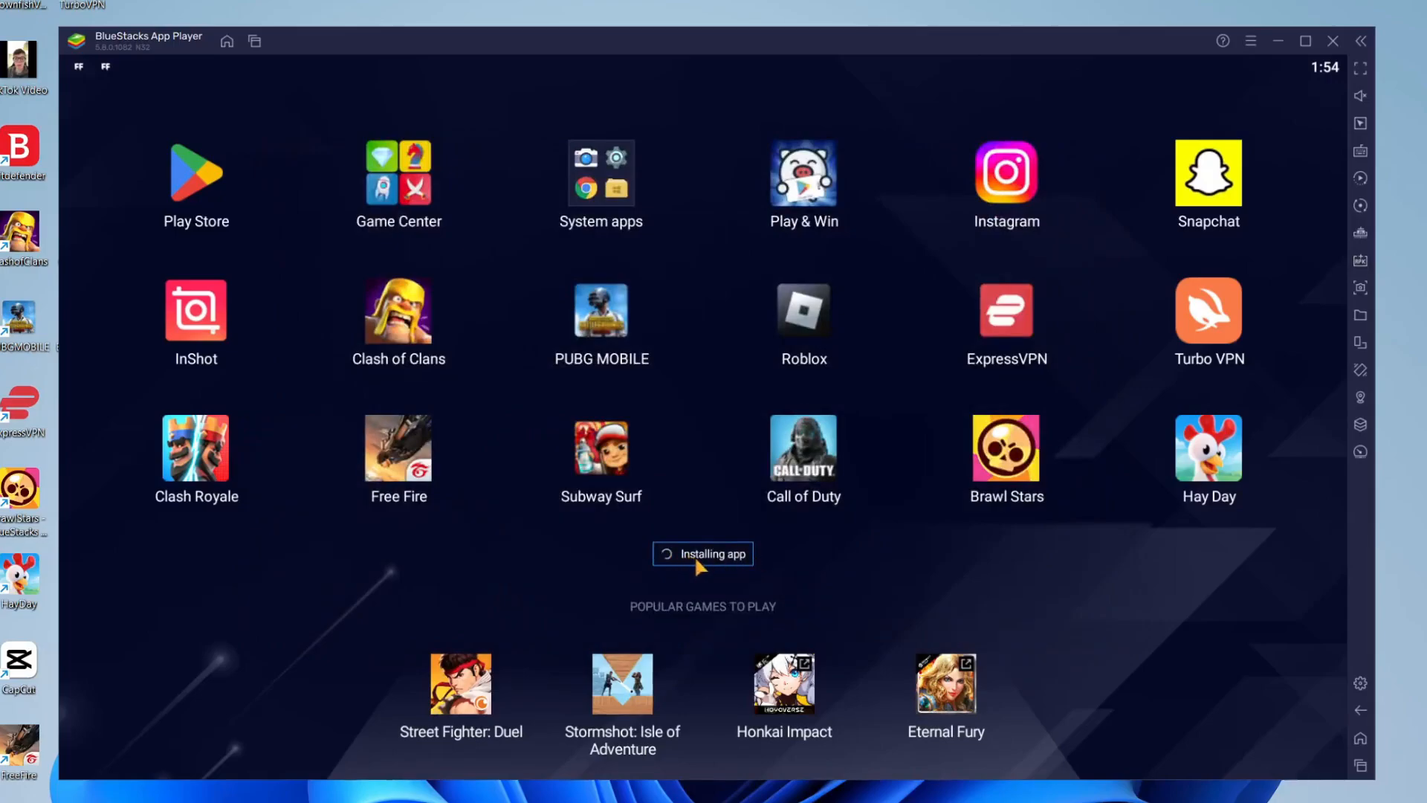
pyautogui.moveTo(860, 483)
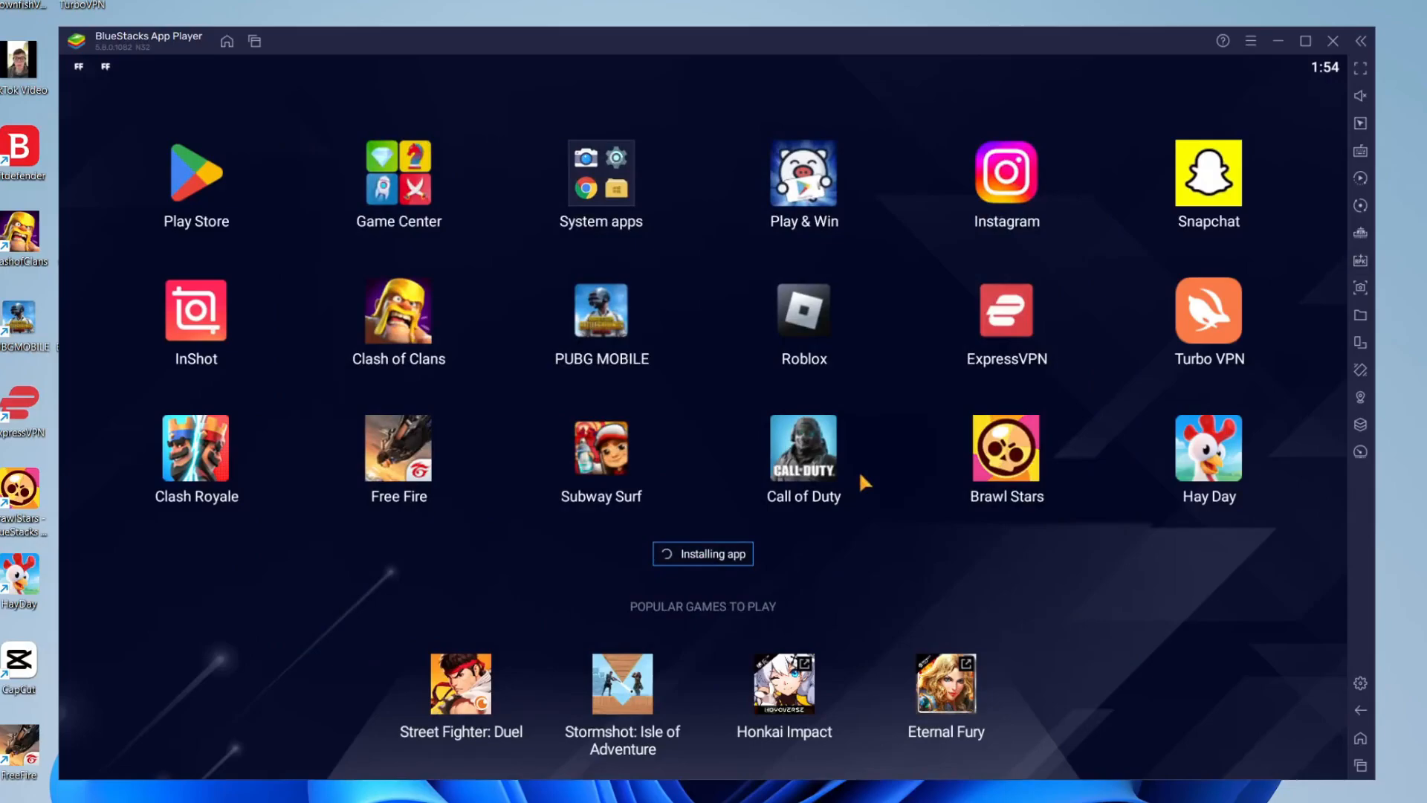
pyautogui.moveTo(741, 440)
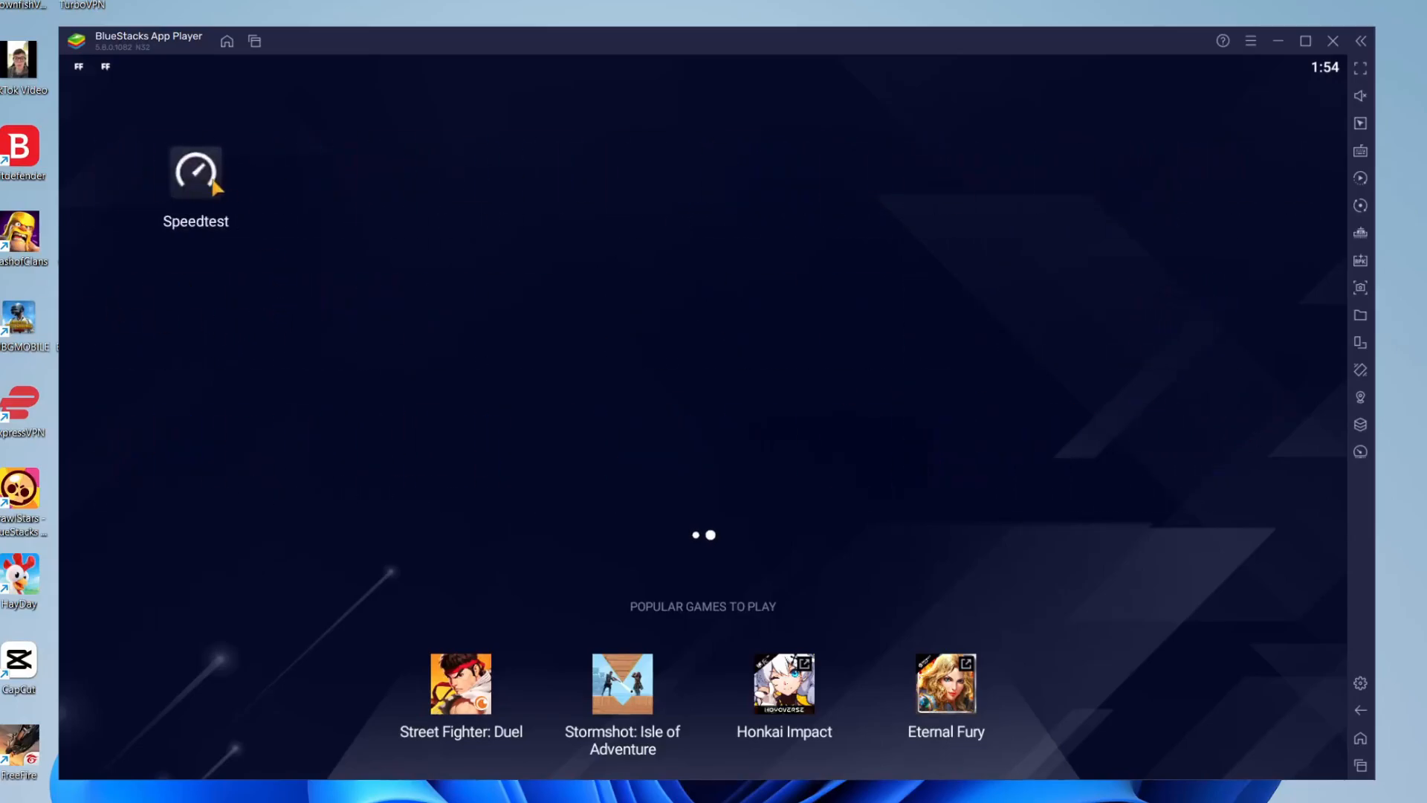
pyautogui.doubleClick(195, 173)
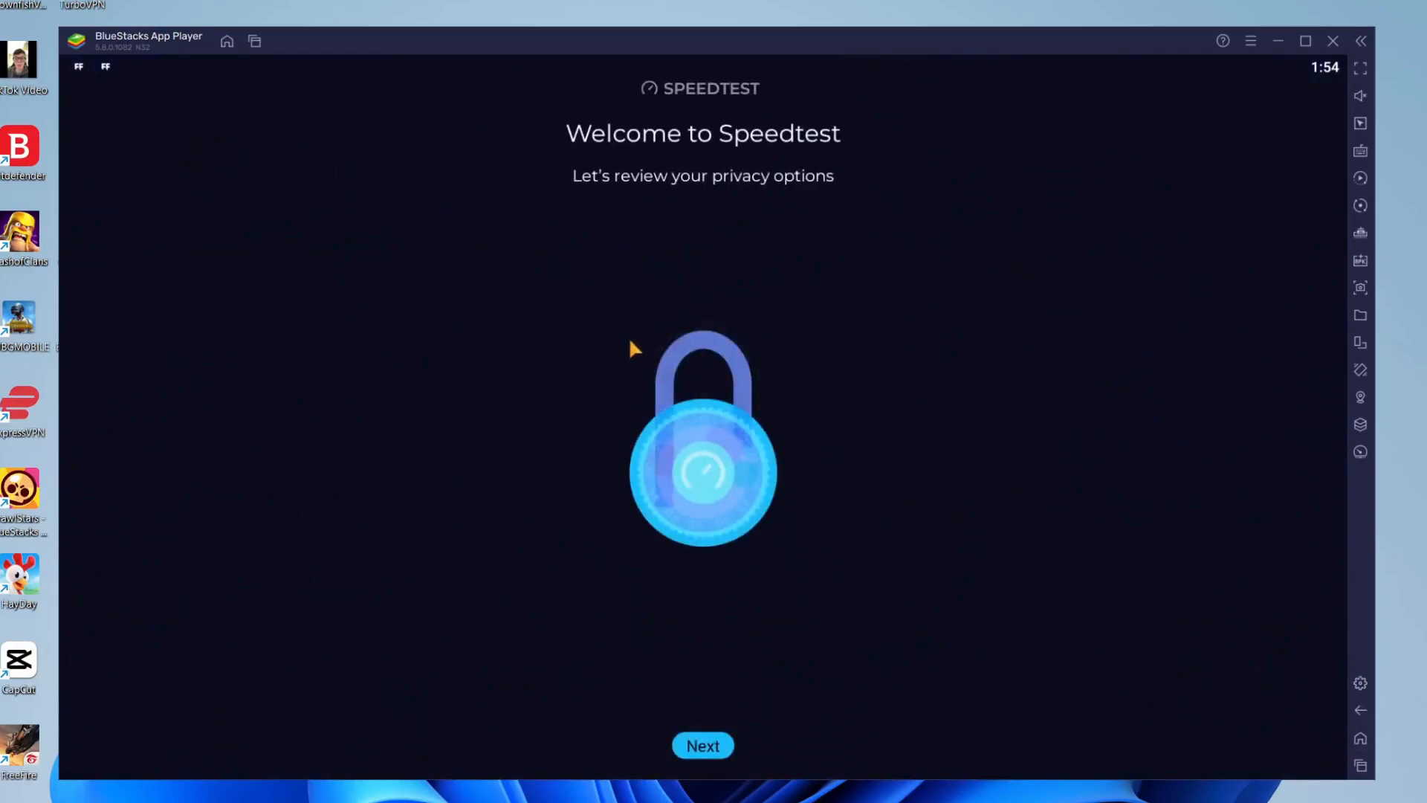
pyautogui.moveTo(226, 41)
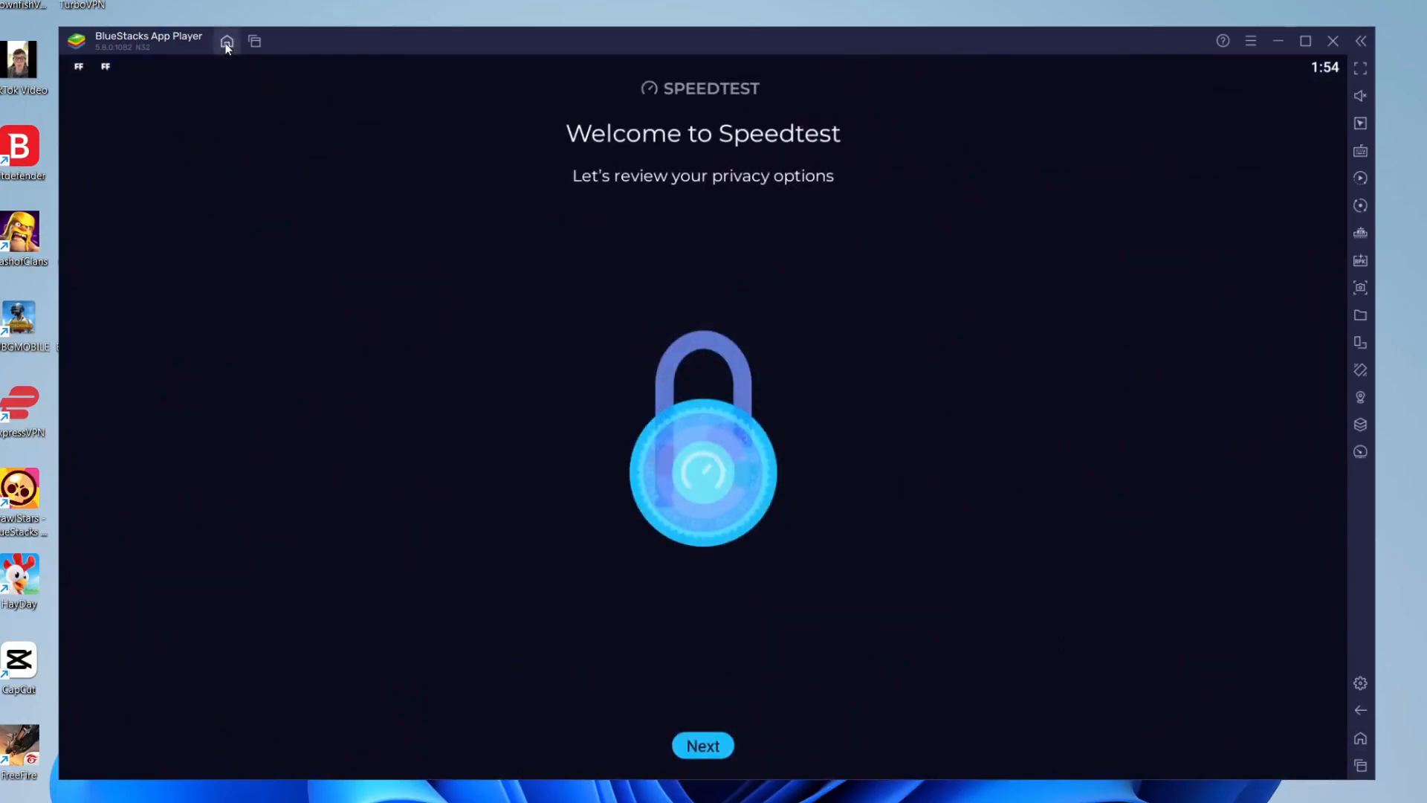
pyautogui.click(227, 40)
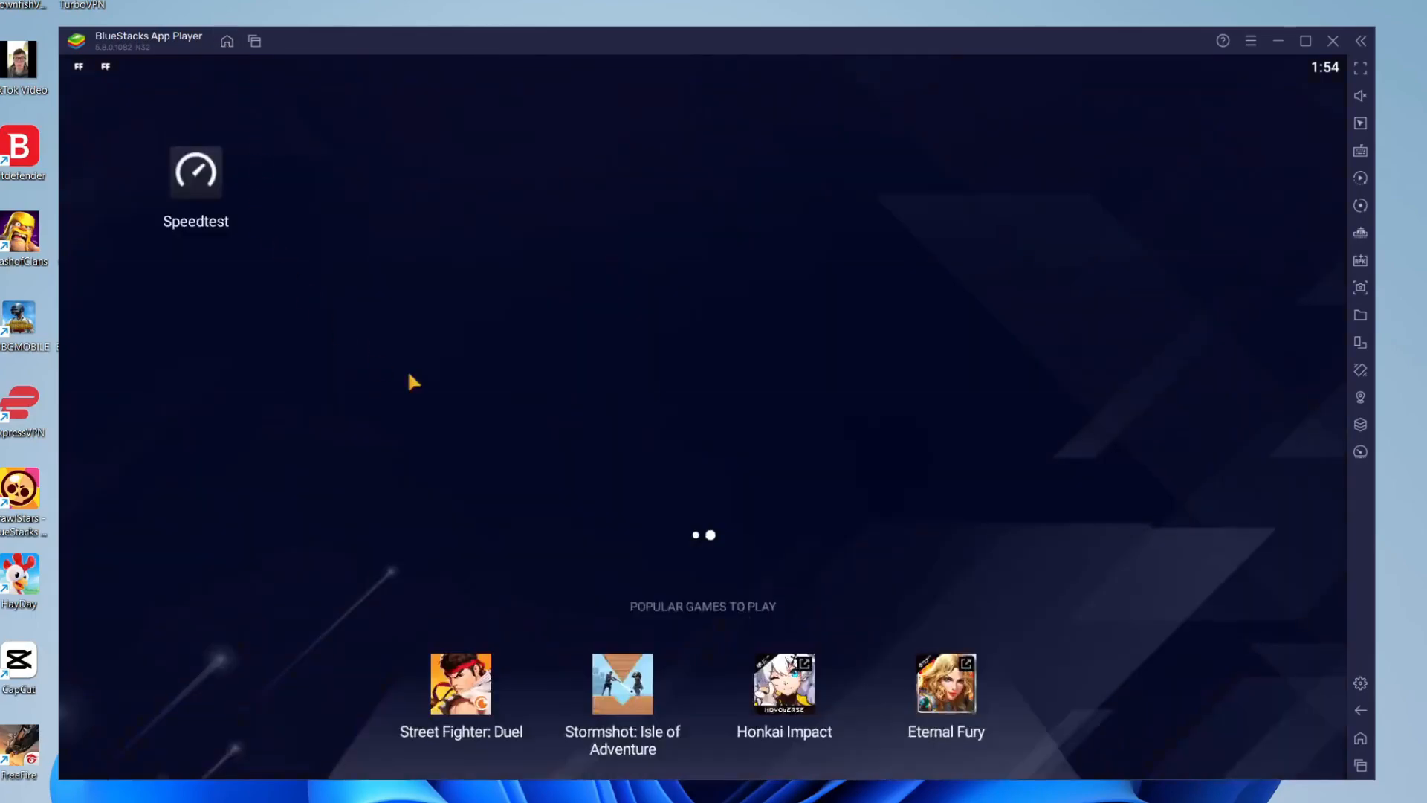
pyautogui.moveTo(557, 319)
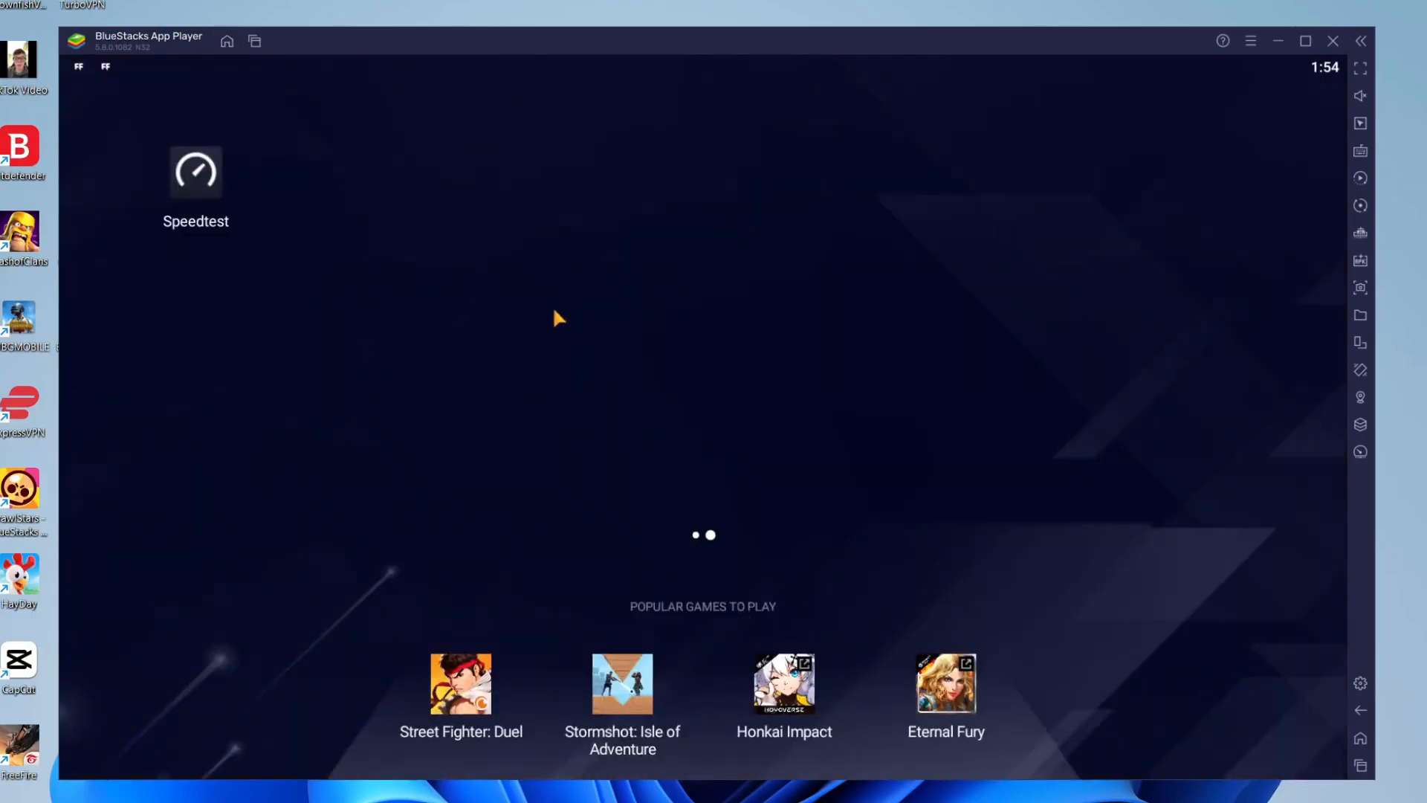
pyautogui.moveTo(826, 358)
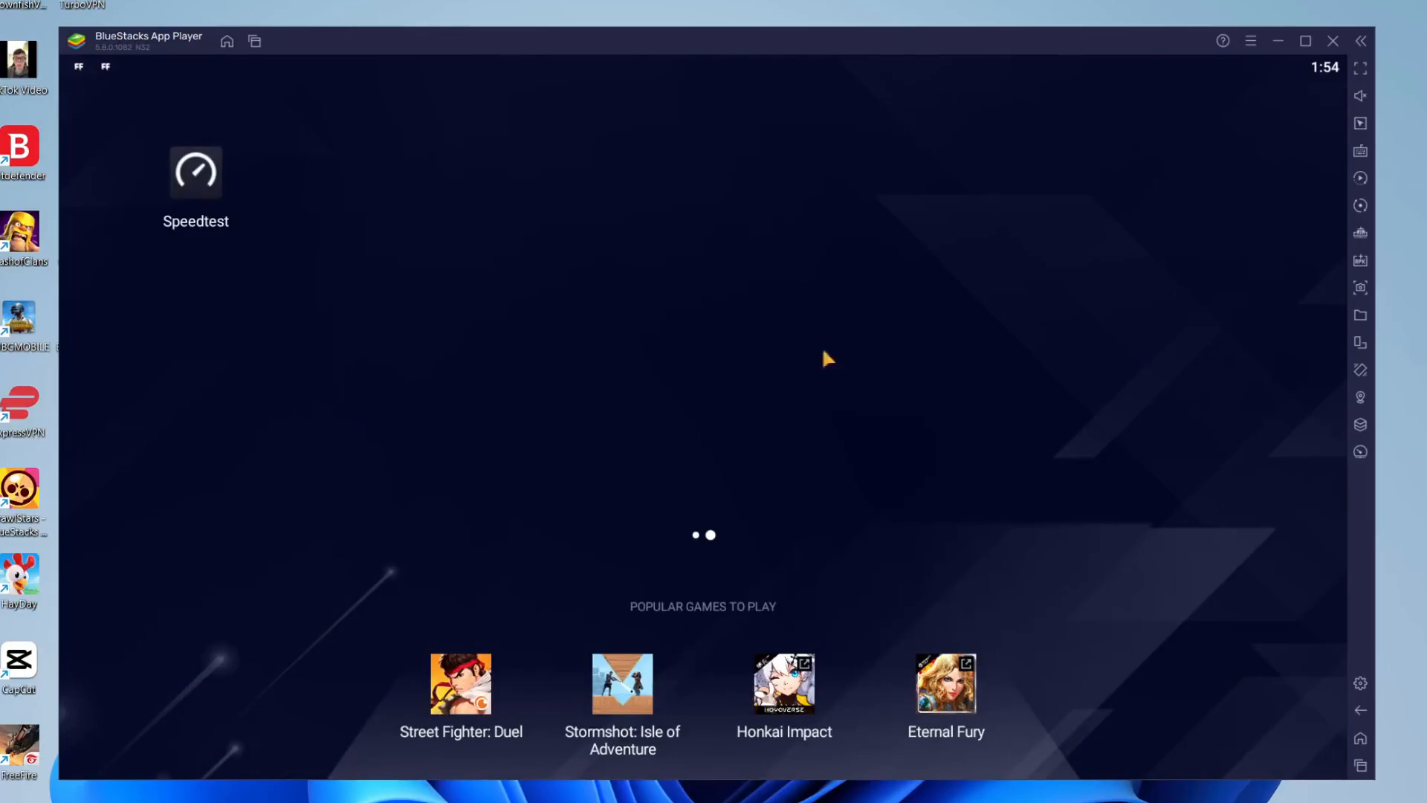
pyautogui.moveTo(1359, 684)
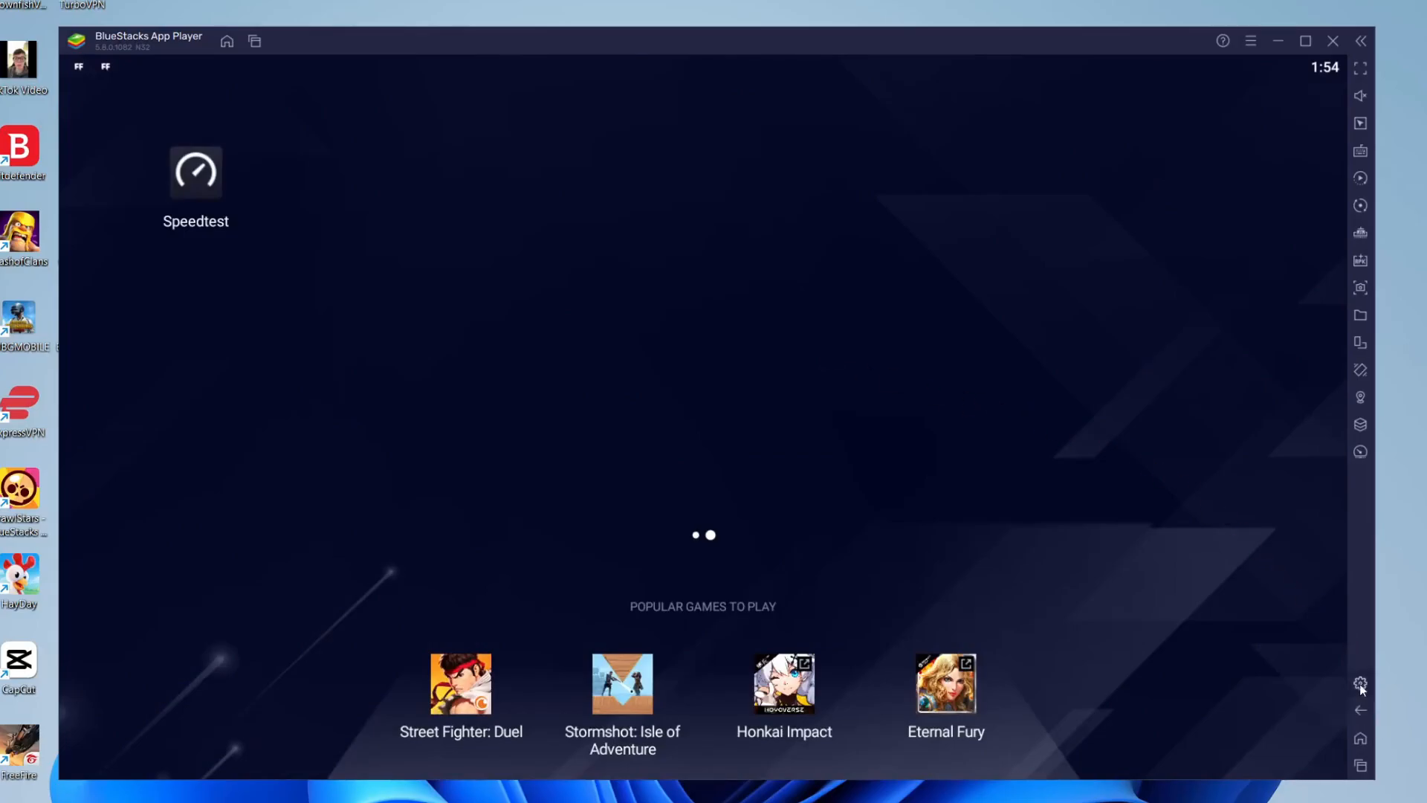
# Open the gear Settings icon to show the Performance section
pyautogui.click(1359, 684)
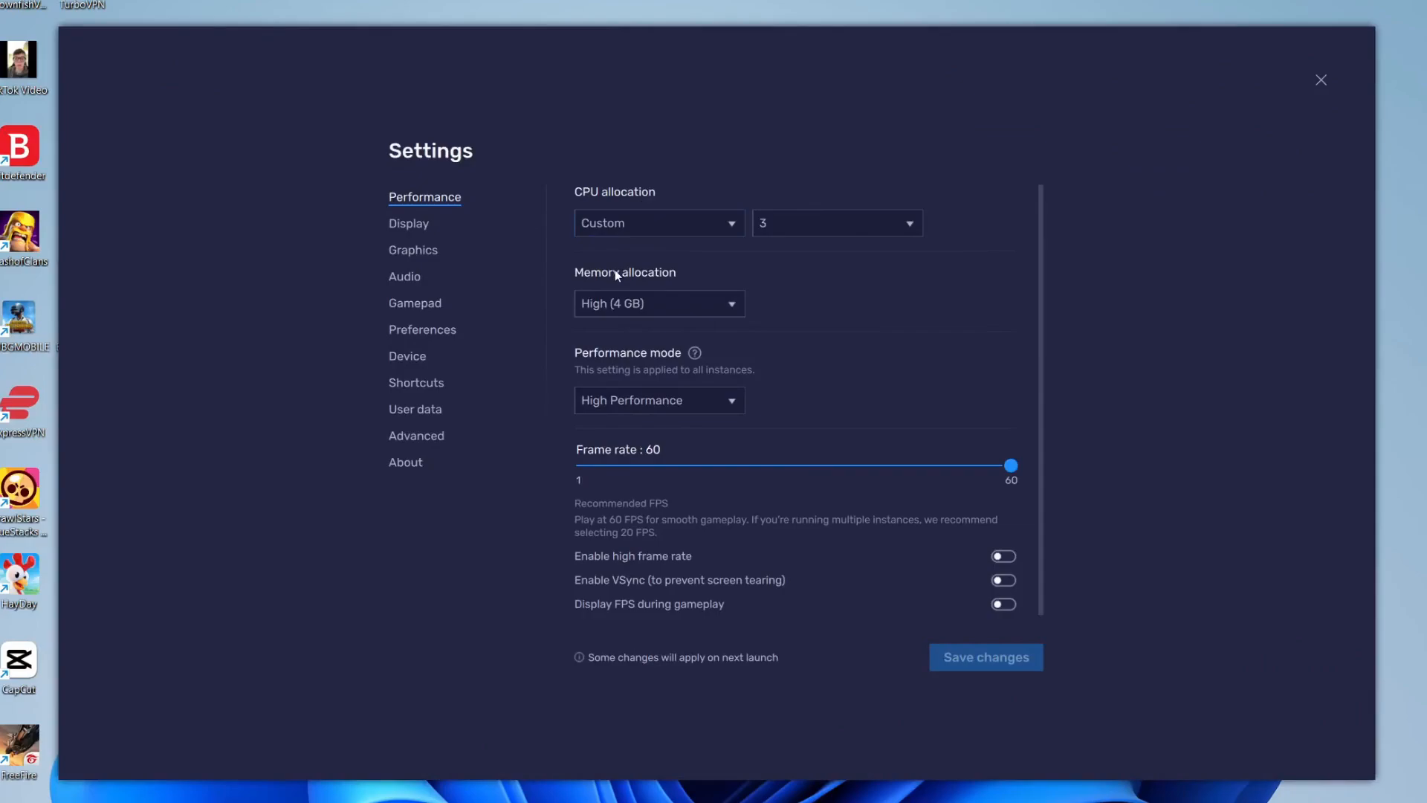
pyautogui.moveTo(660, 293)
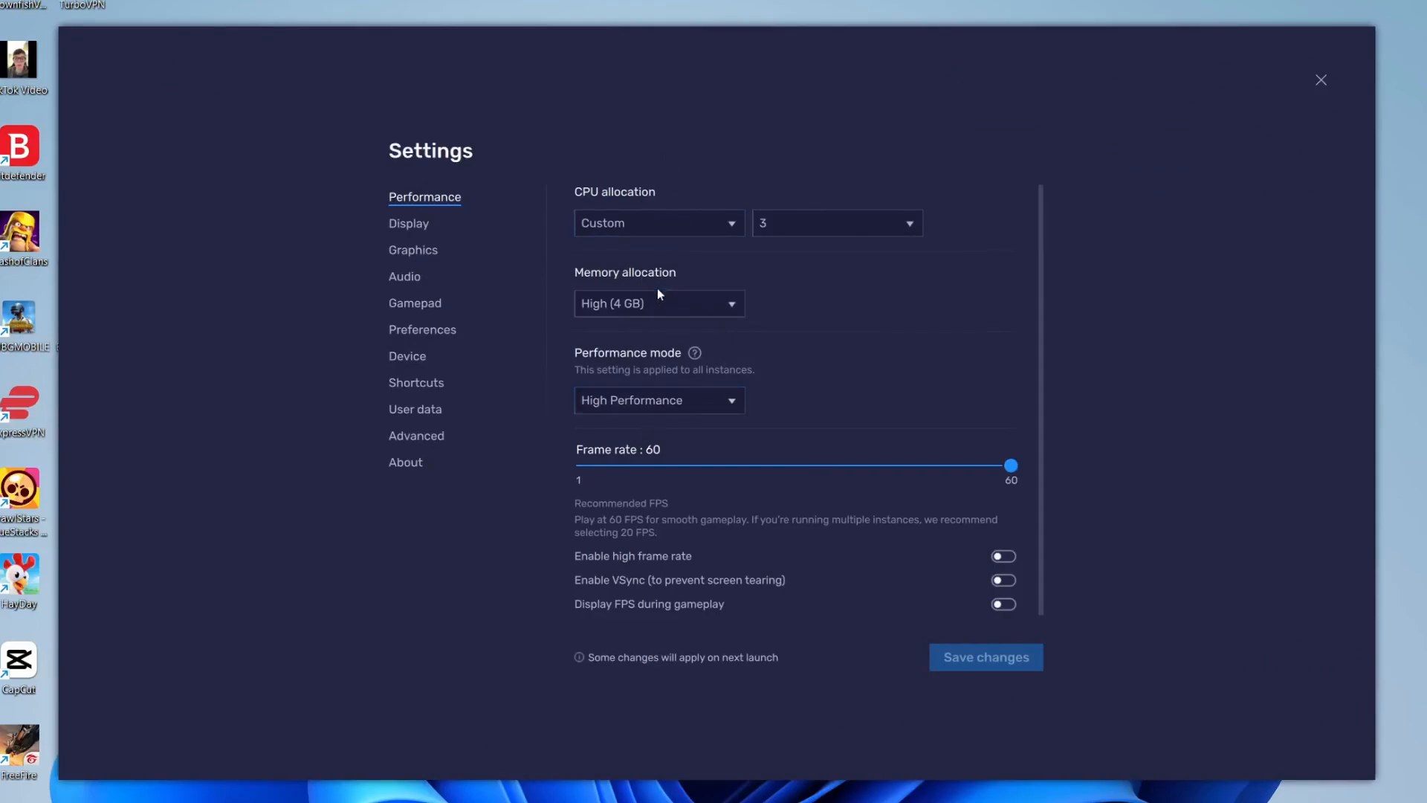
pyautogui.moveTo(634, 192)
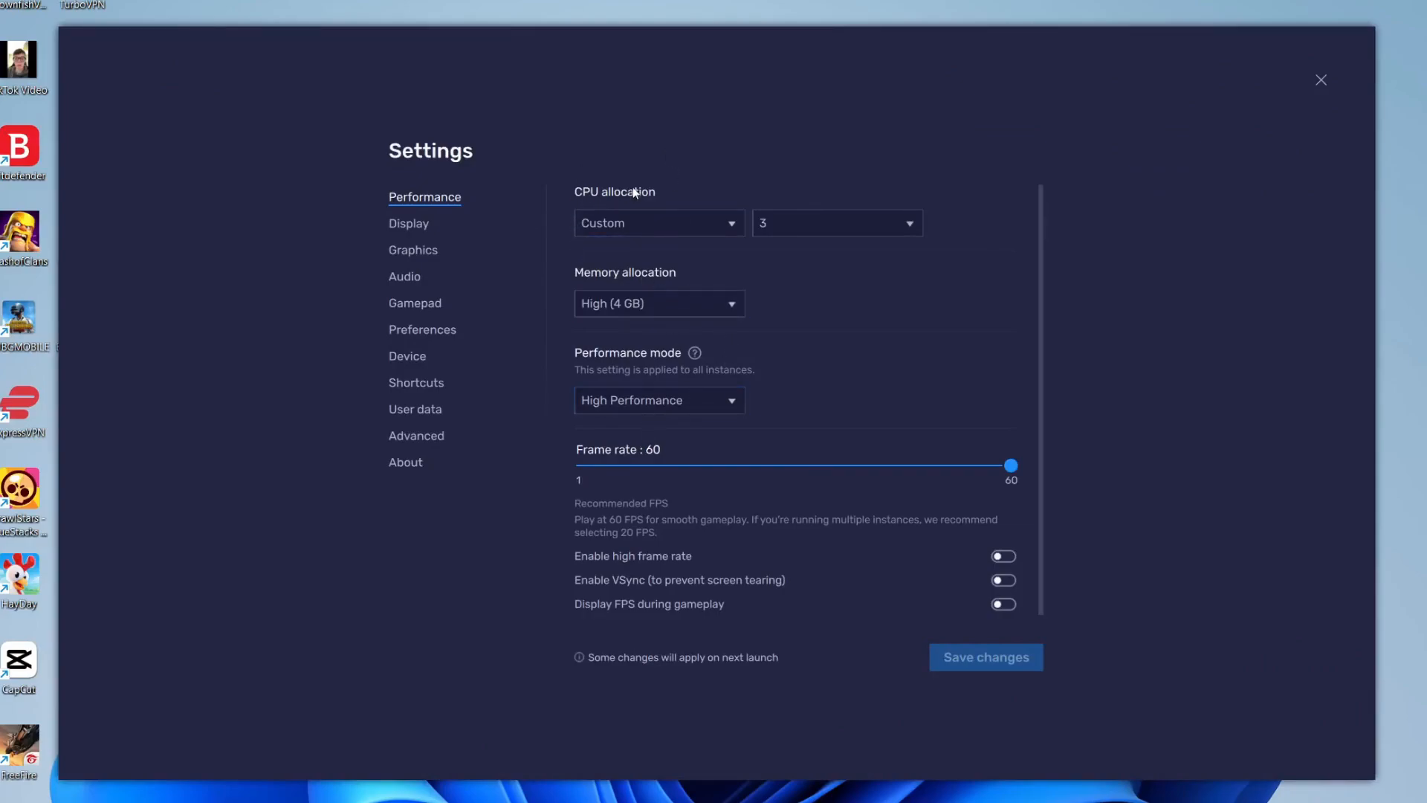